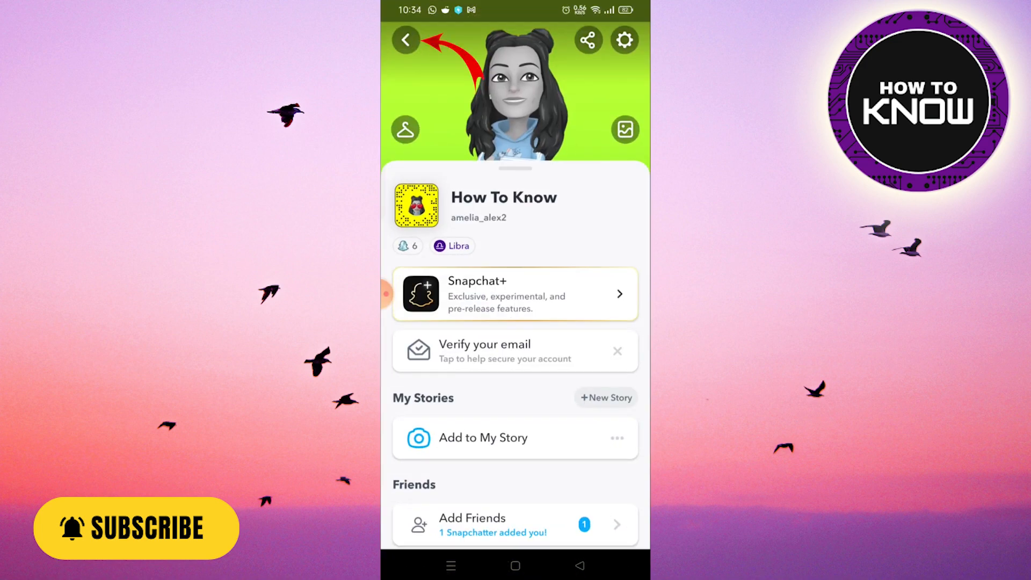
# - Leave the profile for the camera and turn on Multi Snap from the extra camera features
pyautogui.click(405, 40)
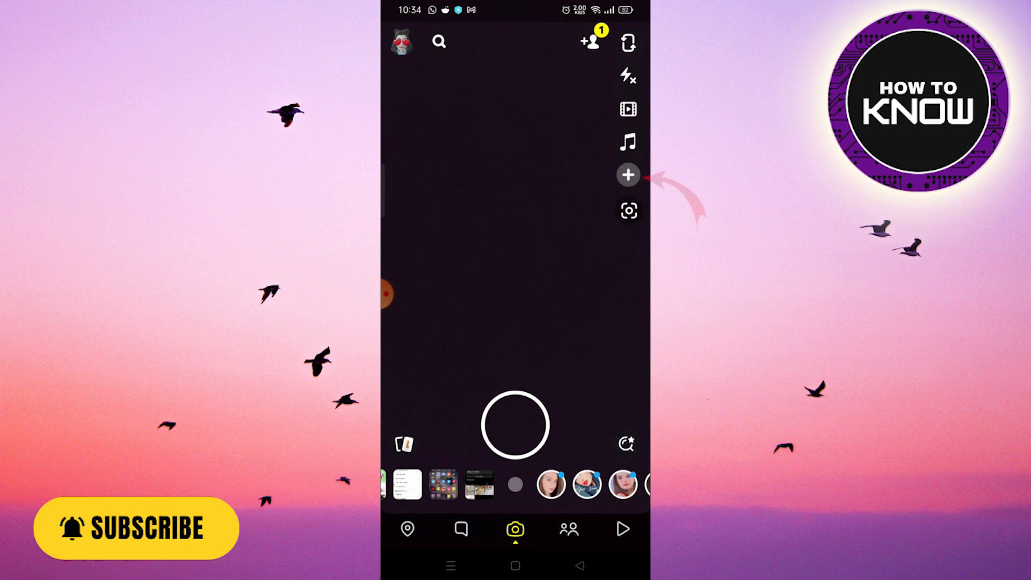
pyautogui.click(627, 175)
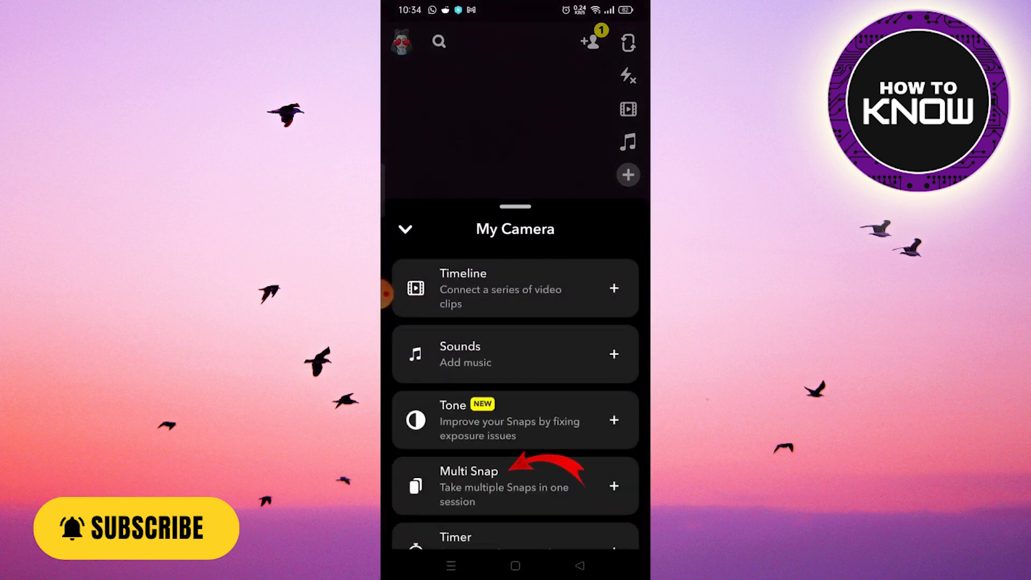
pyautogui.click(613, 486)
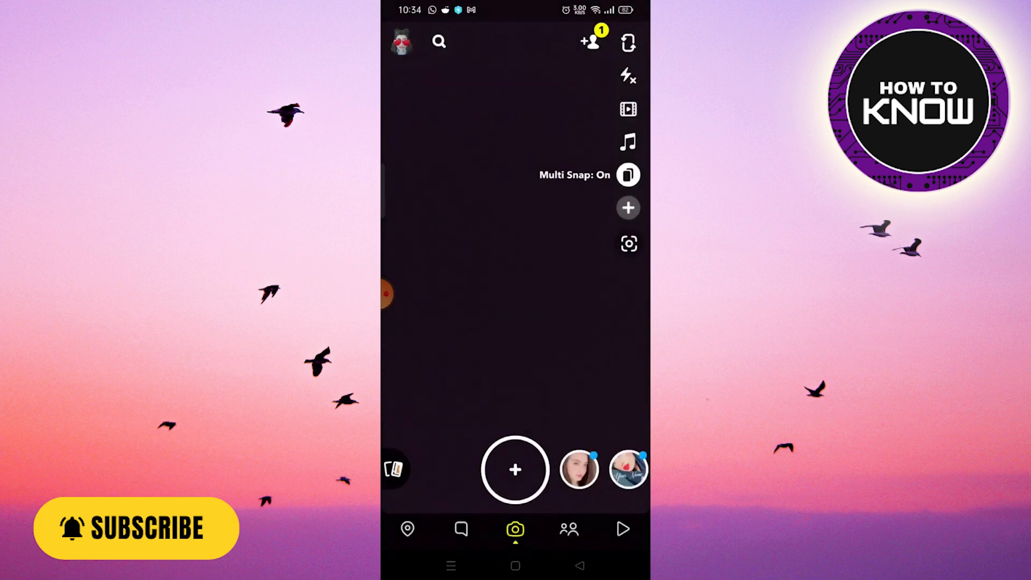
pyautogui.click(515, 469)
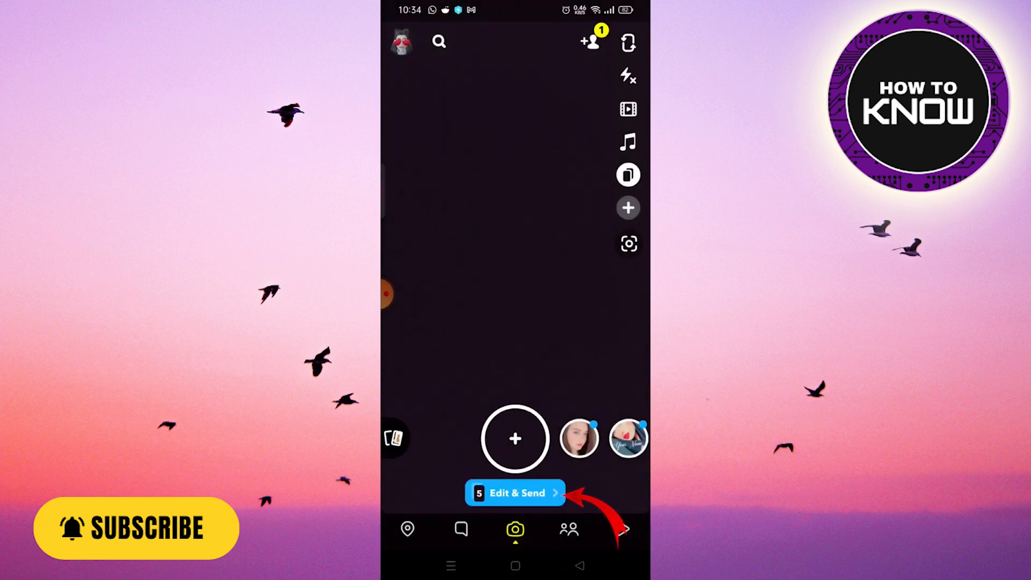
pyautogui.click(514, 492)
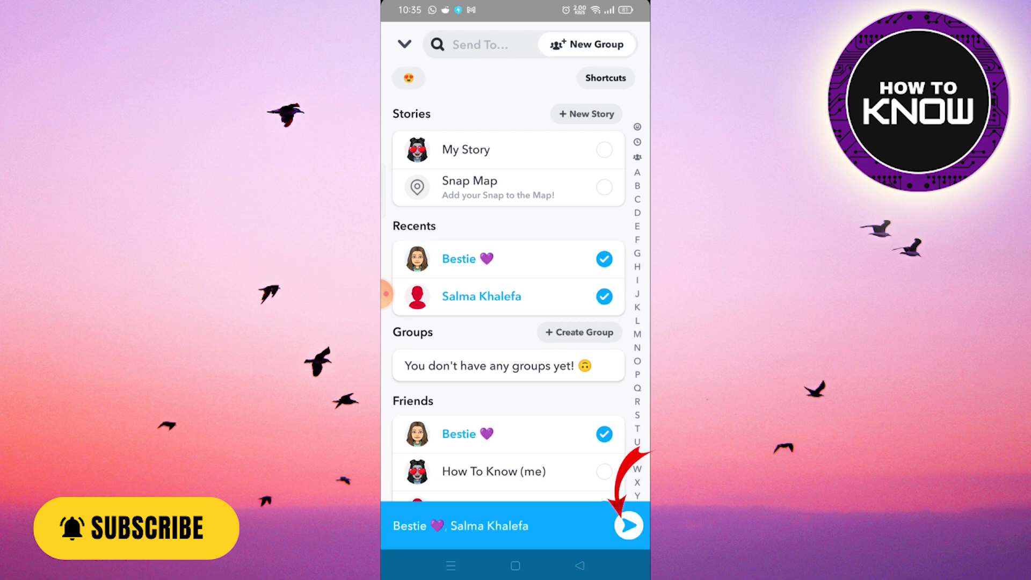
pyautogui.click(627, 525)
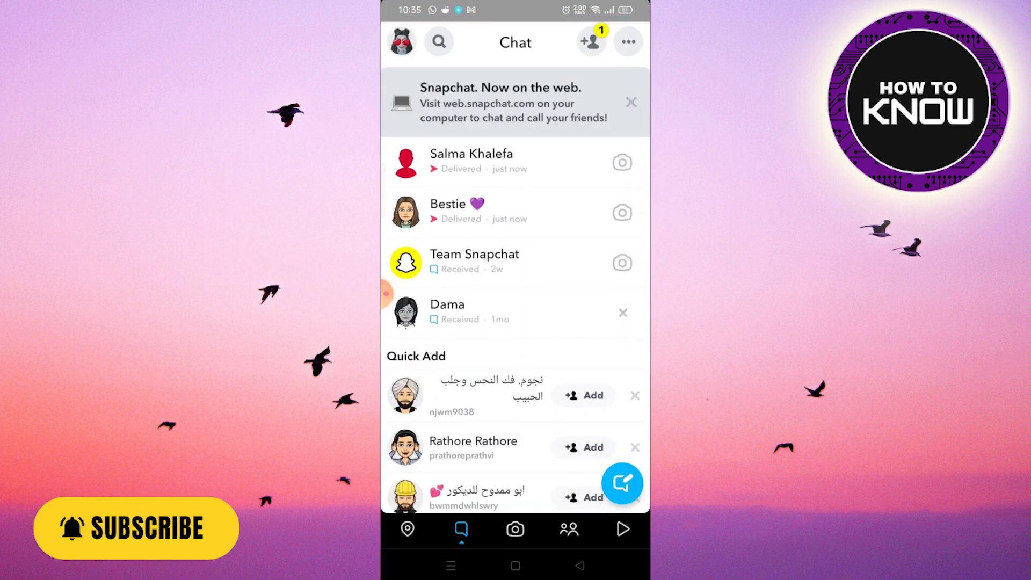